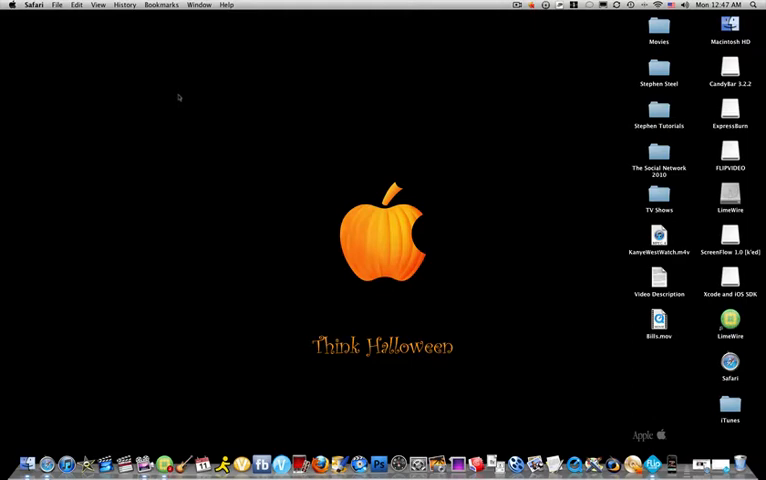
mouse_move(198, 188)
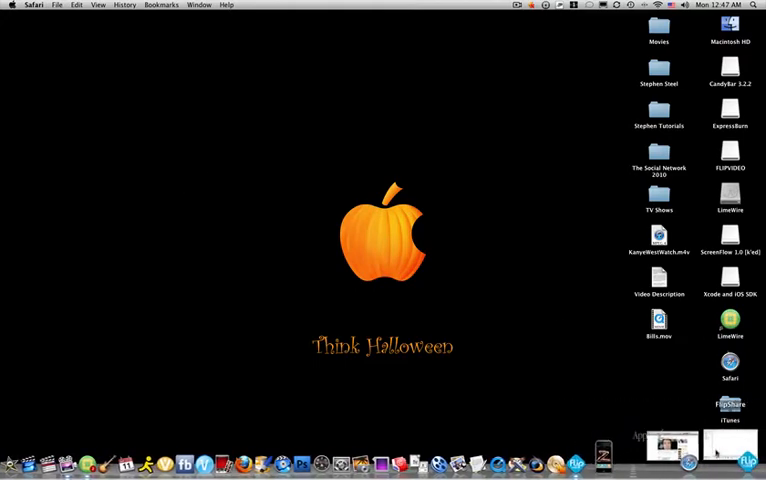
Step: Launch FlipShare and save both camcorder videos to the computer library
left_click(741, 462)
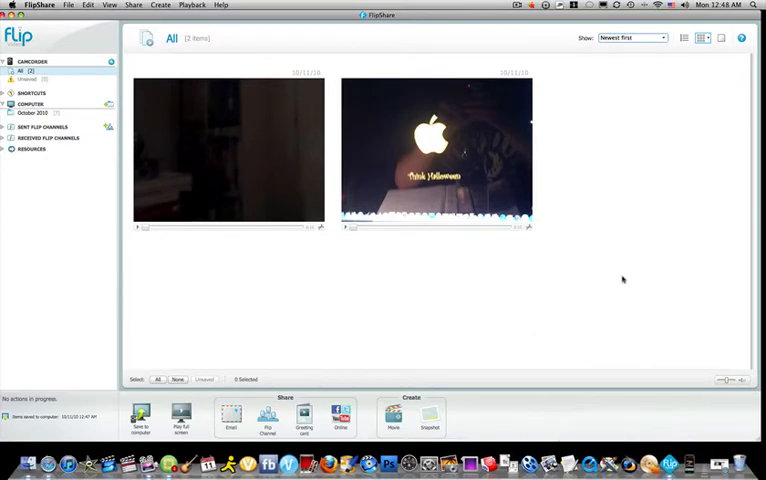
left_click(157, 379)
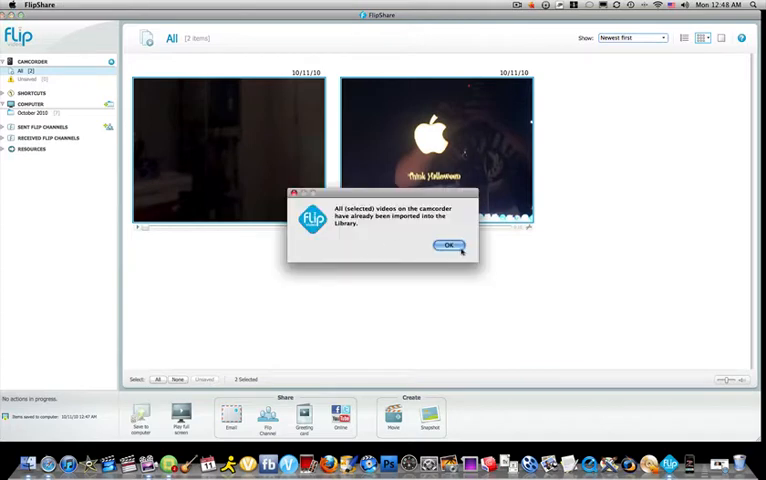
Step: Dismiss the already-imported notice, try Facebook and other websites, then cancel online sharing
left_click(449, 246)
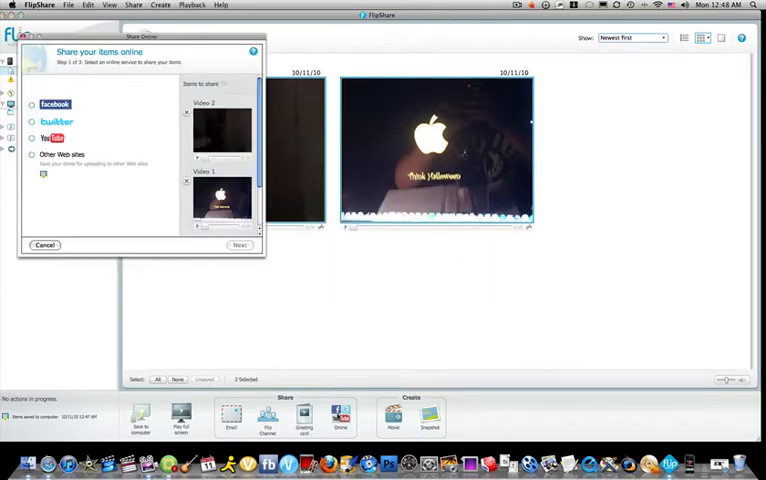
left_click(32, 104)
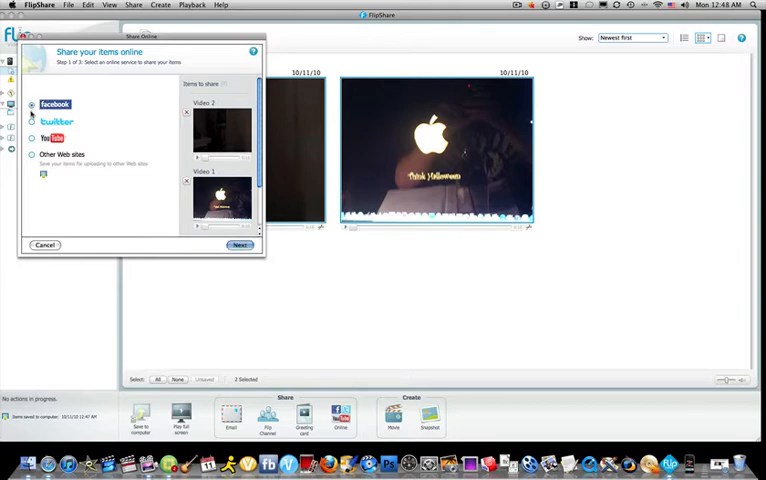
left_click(32, 154)
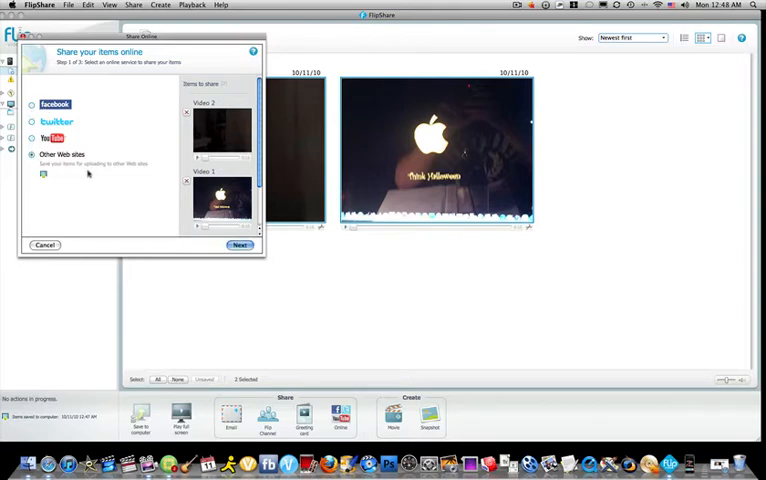
left_click(45, 245)
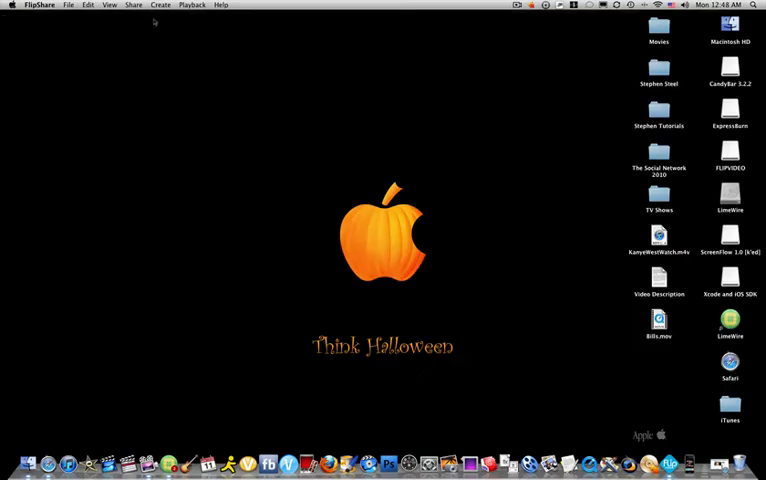
Step: Open the Desktop folder from the Go menu, close it, then open Applications
left_click(123, 5)
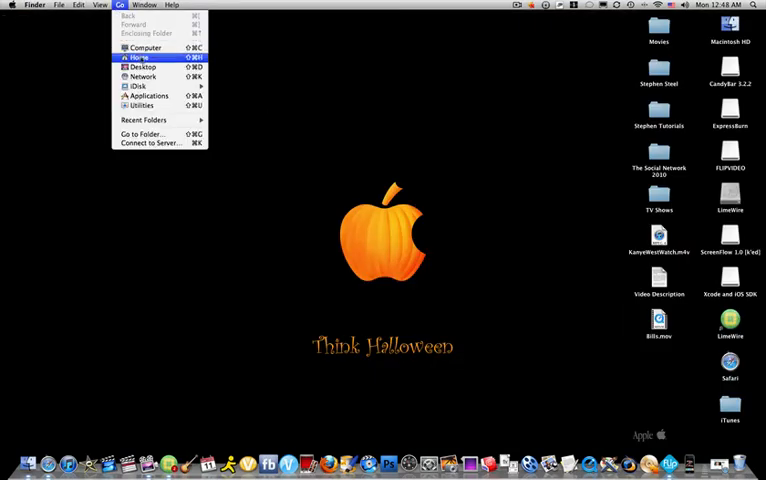
left_click(143, 67)
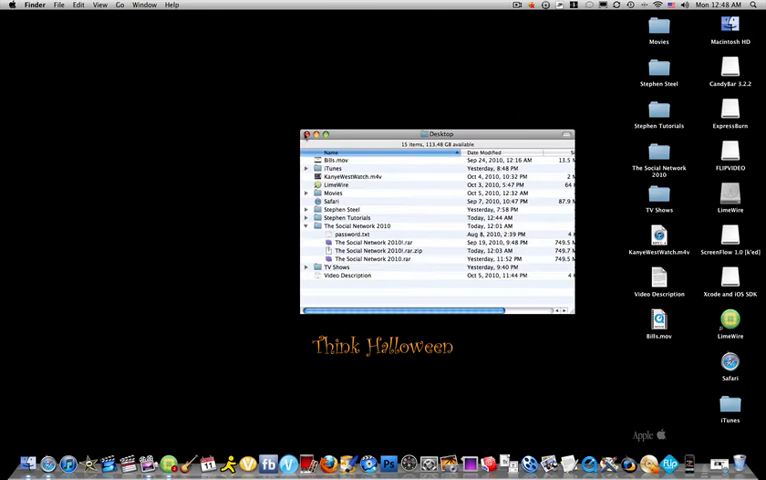
left_click(119, 5)
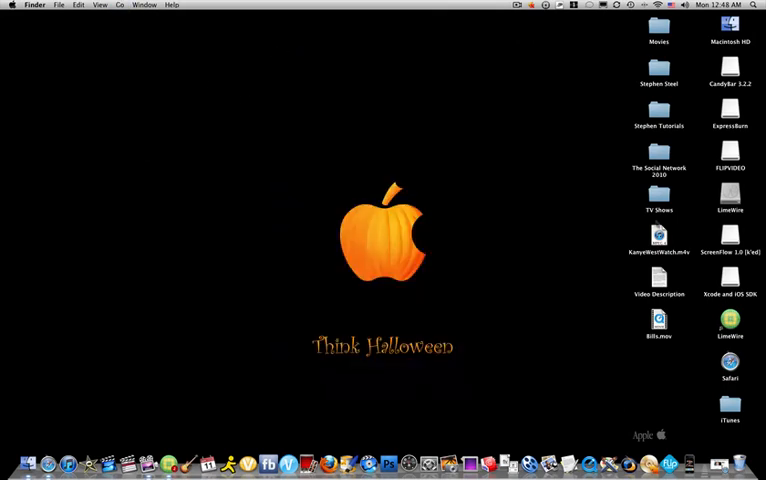
left_click(730, 415)
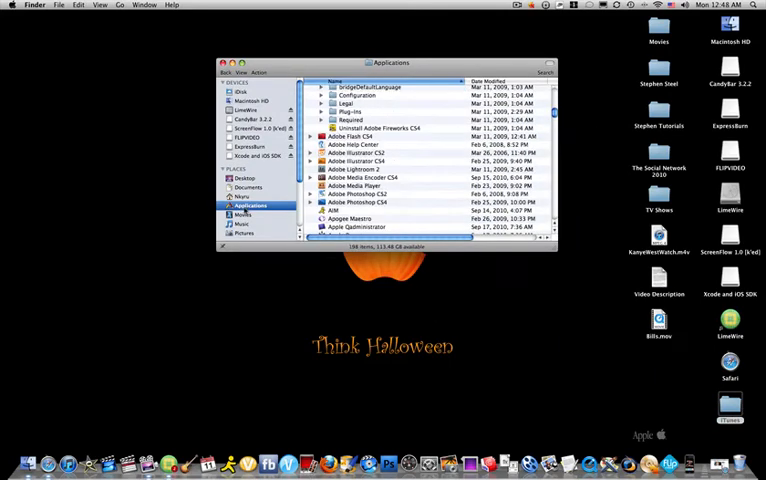
Step: Browse Movies > FlipShare Data > Videos and right-click one of the VID0000x.avi clips
left_click(242, 222)
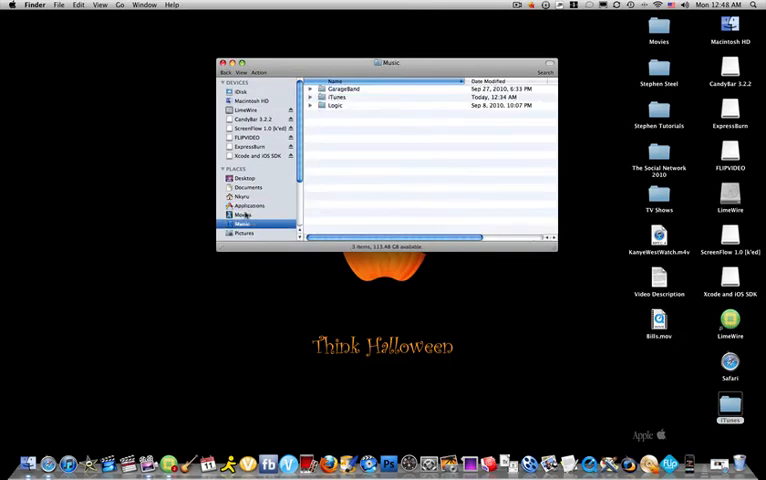
left_click(244, 214)
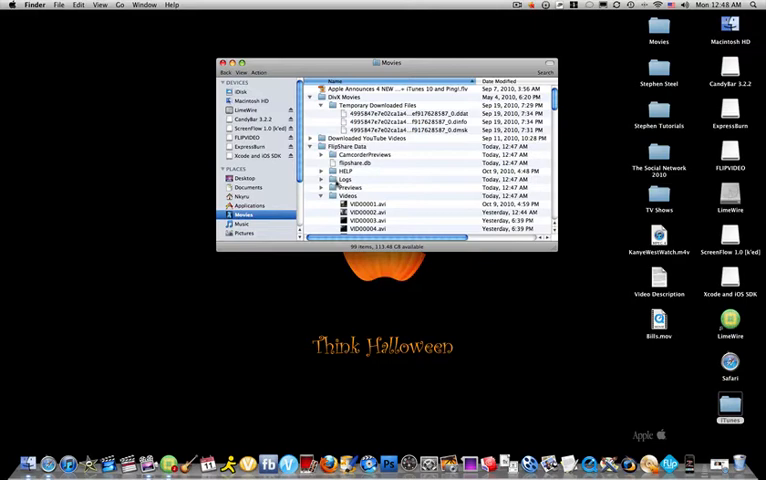
scroll("down", 3)
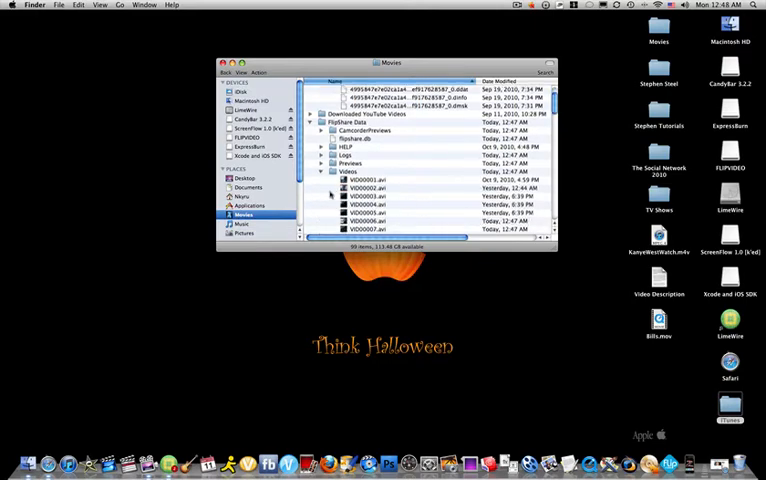
scroll("down", 3)
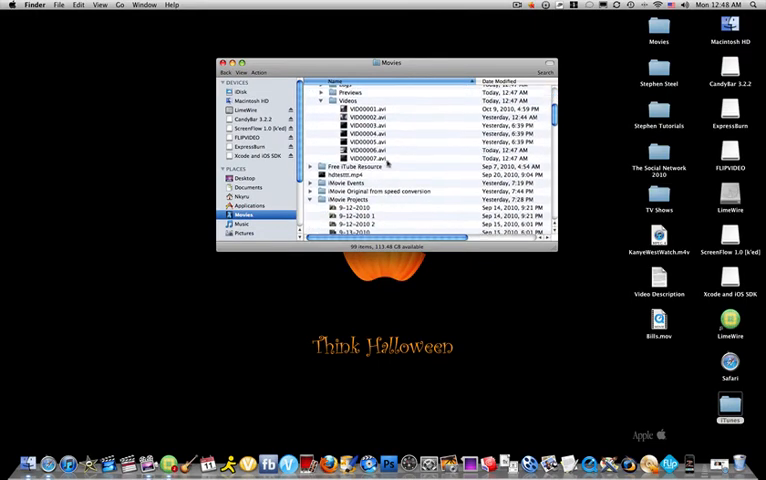
right_click(370, 140)
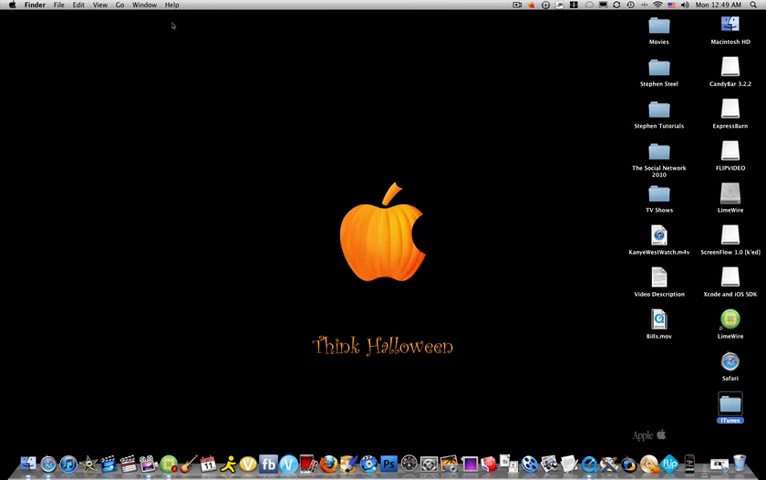
mouse_move(437, 259)
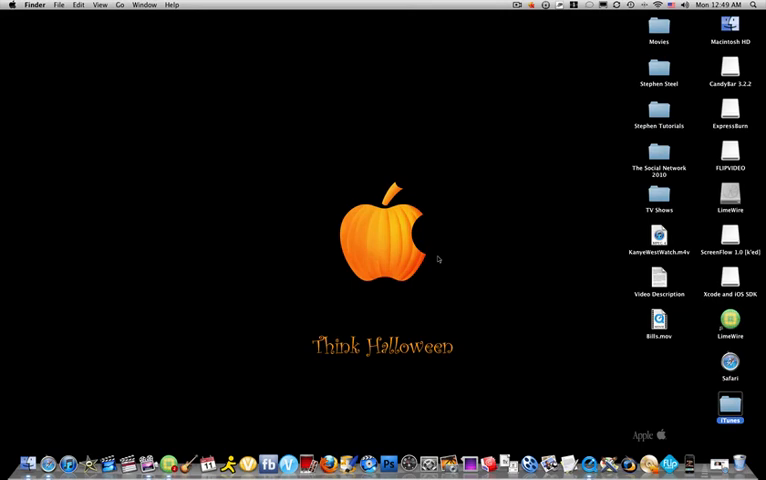
mouse_move(461, 267)
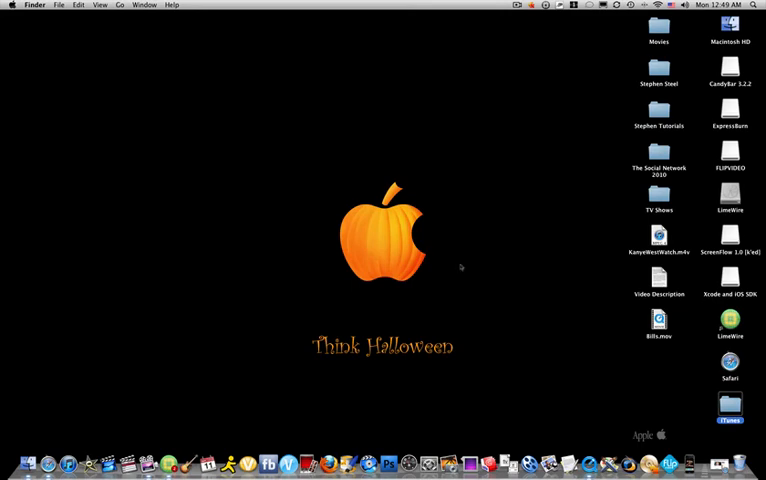
mouse_move(503, 305)
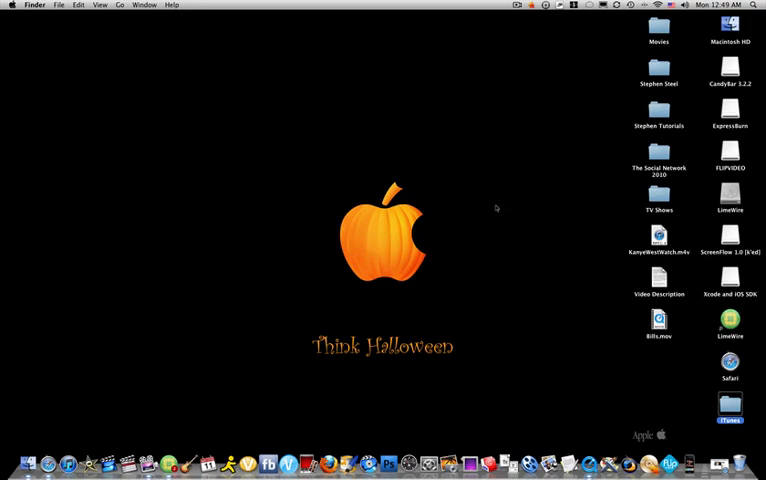
Step: Close the Finder window showing the Movies folder
left_click(517, 5)
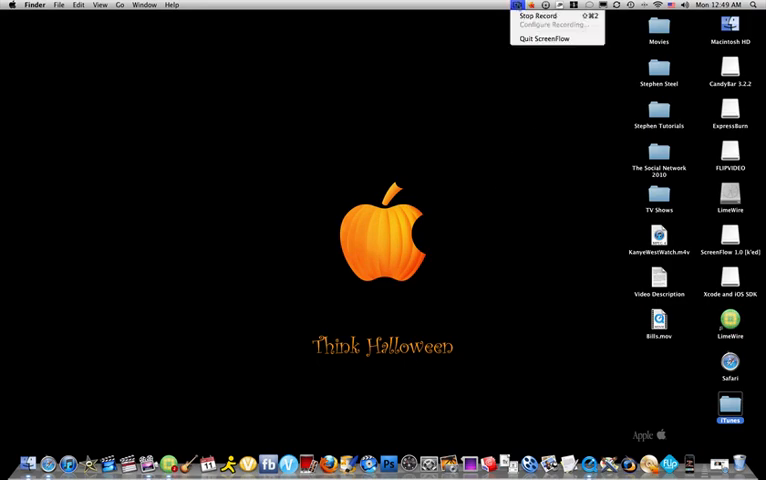